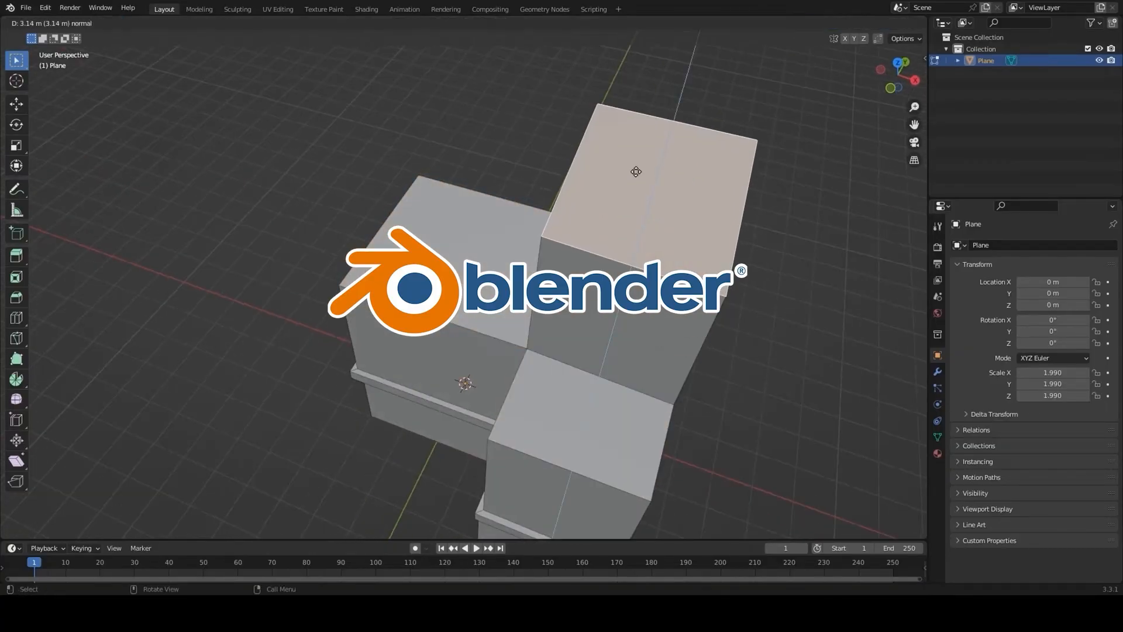
Parent Building_LOD0 through Building_LOD3 under the Building object in the Hierarchy.
key("Tab")
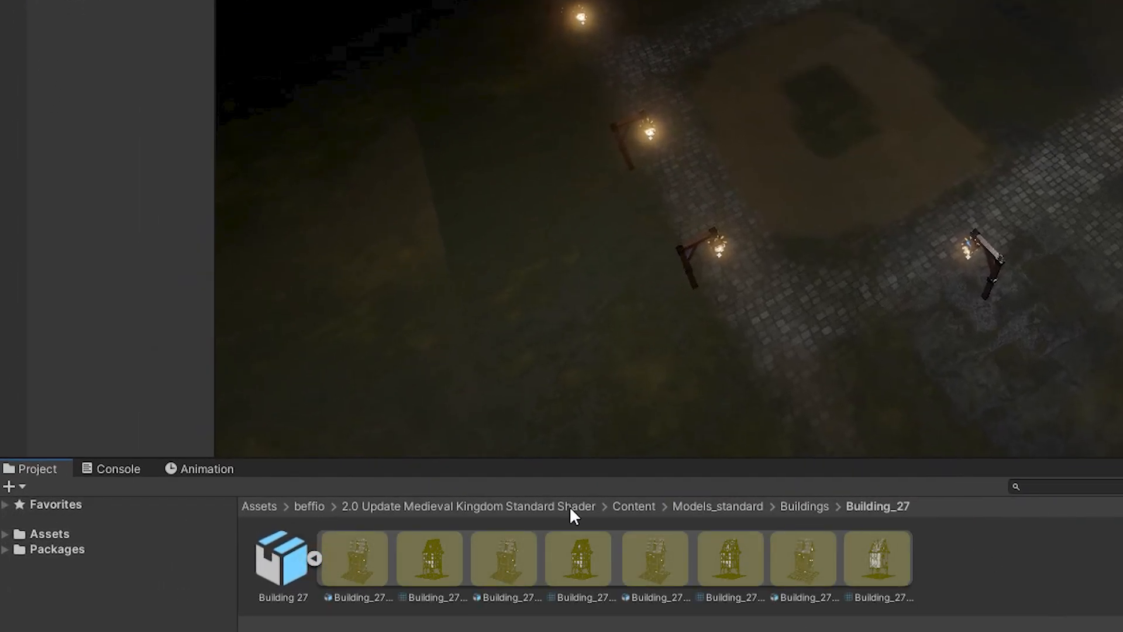
left_click(280, 559)
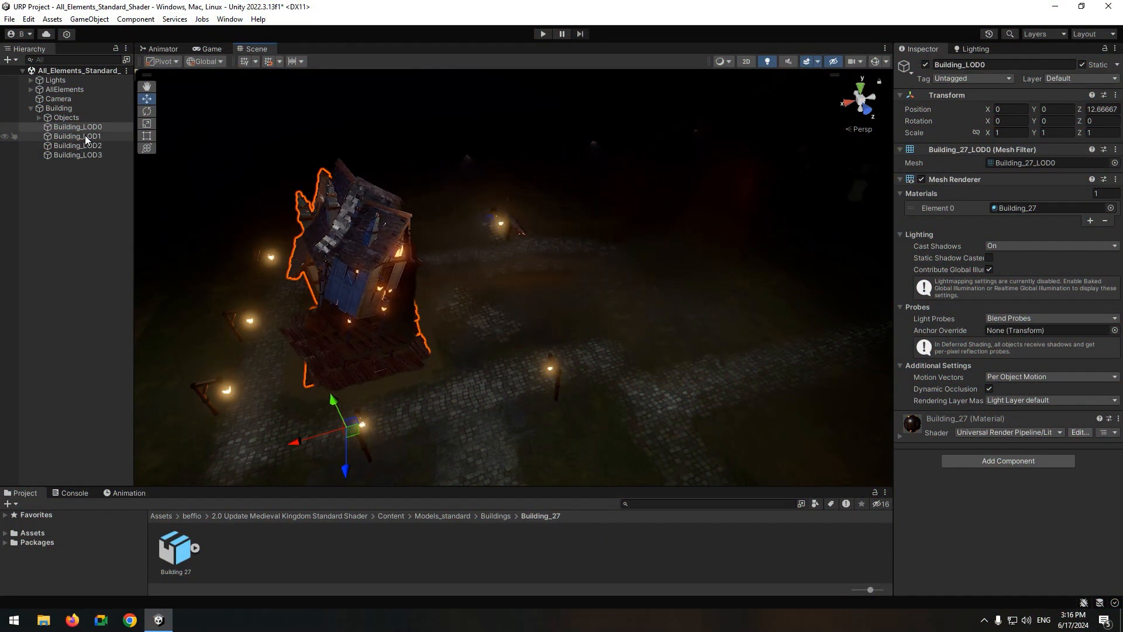
Add an LOD Group component to the Building object with default LOD 0–2 and Culled ranges.
left_click(58, 108)
type("LOD")
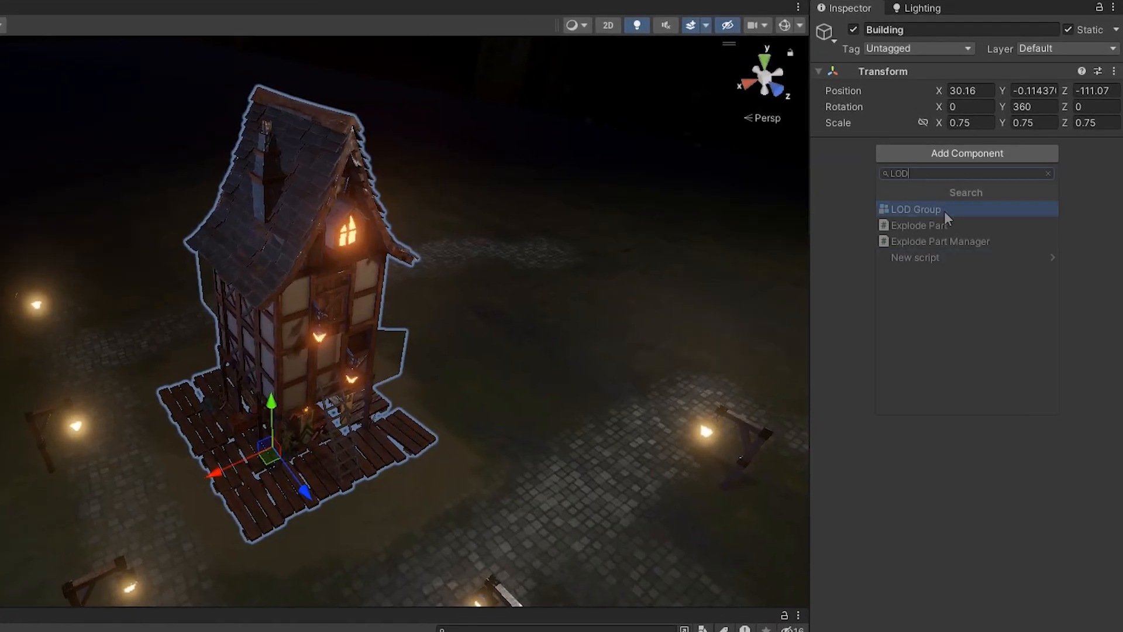
left_click(915, 209)
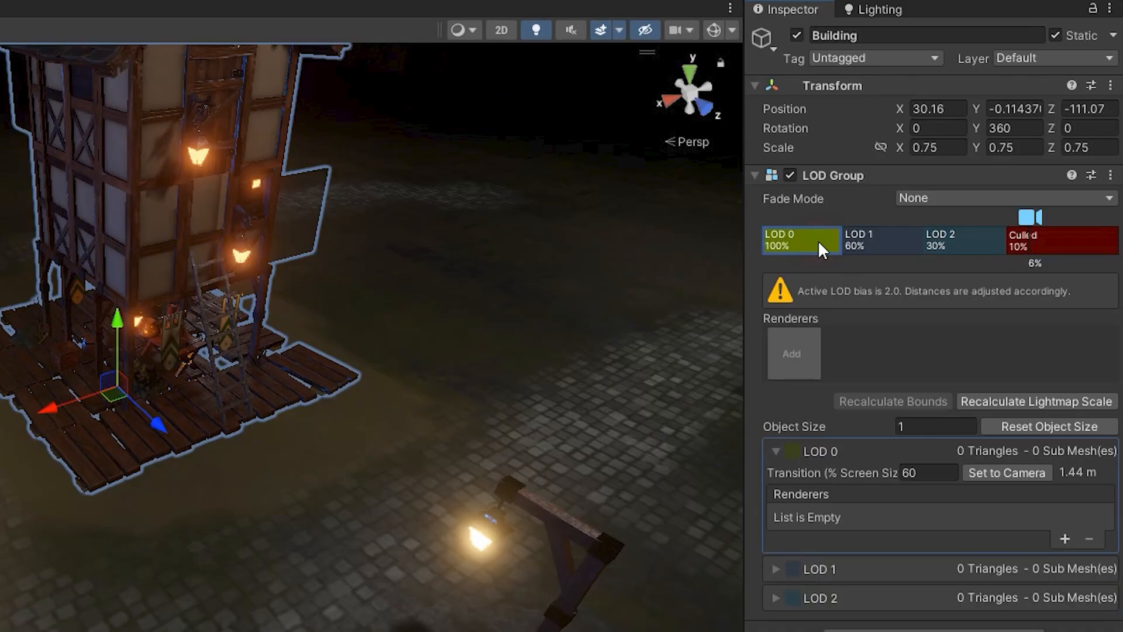
mouse_move(1027, 219)
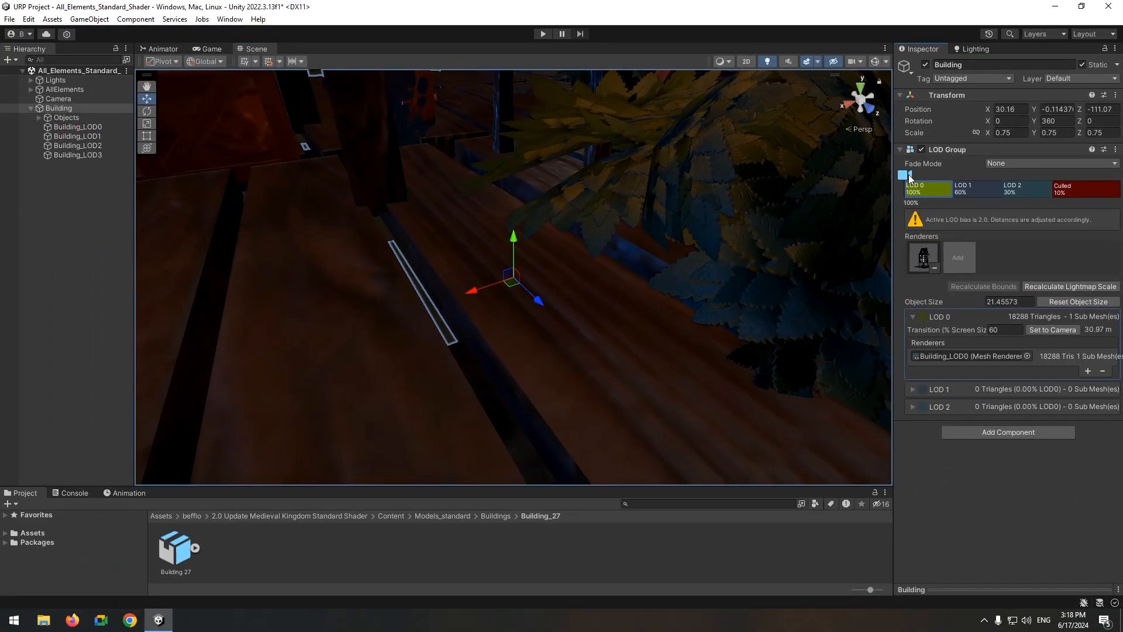
Assign the Building_LOD1 mesh as the renderer for LOD 1.
left_click_drag(908, 174, 983, 174)
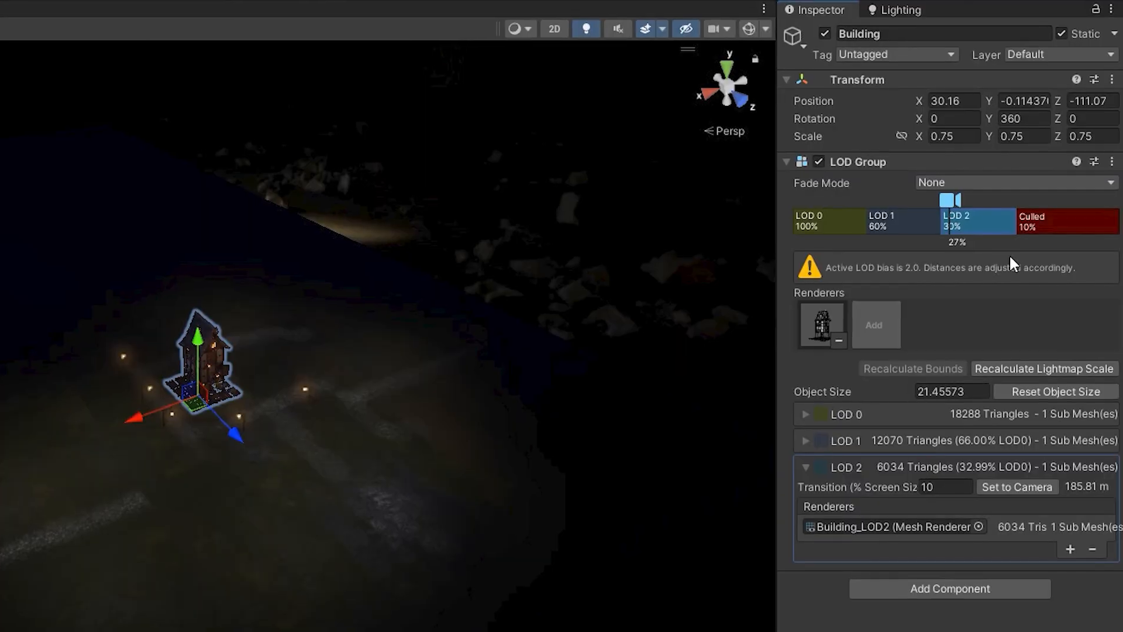
Insert a new LOD 3 level before the Culled range for Building_LOD3.
right_click(1066, 218)
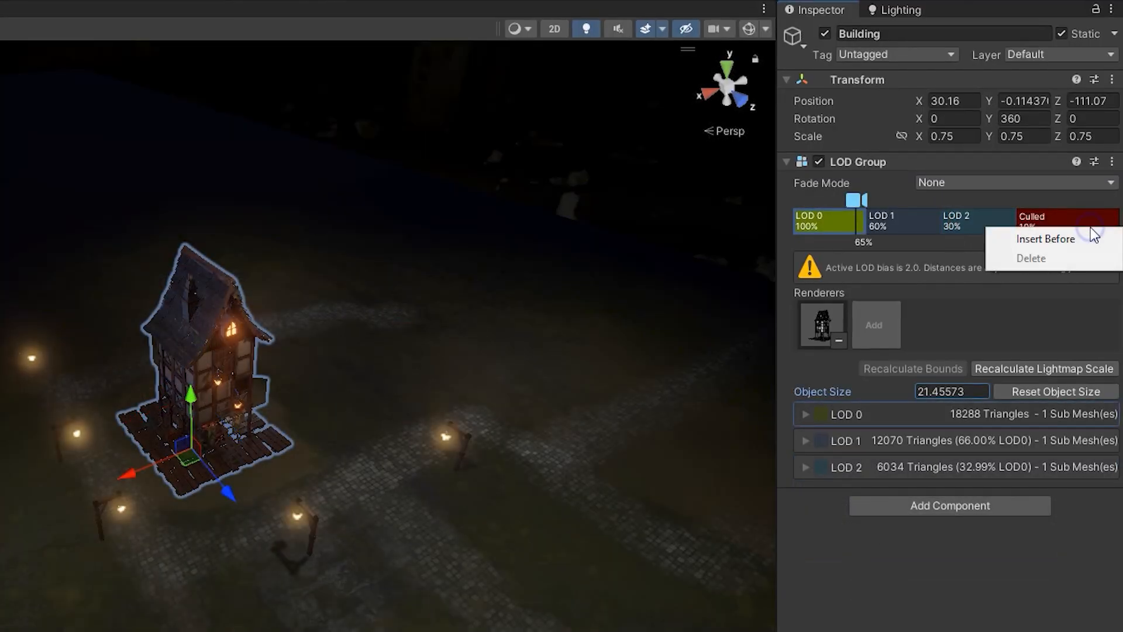
mouse_move(1059, 247)
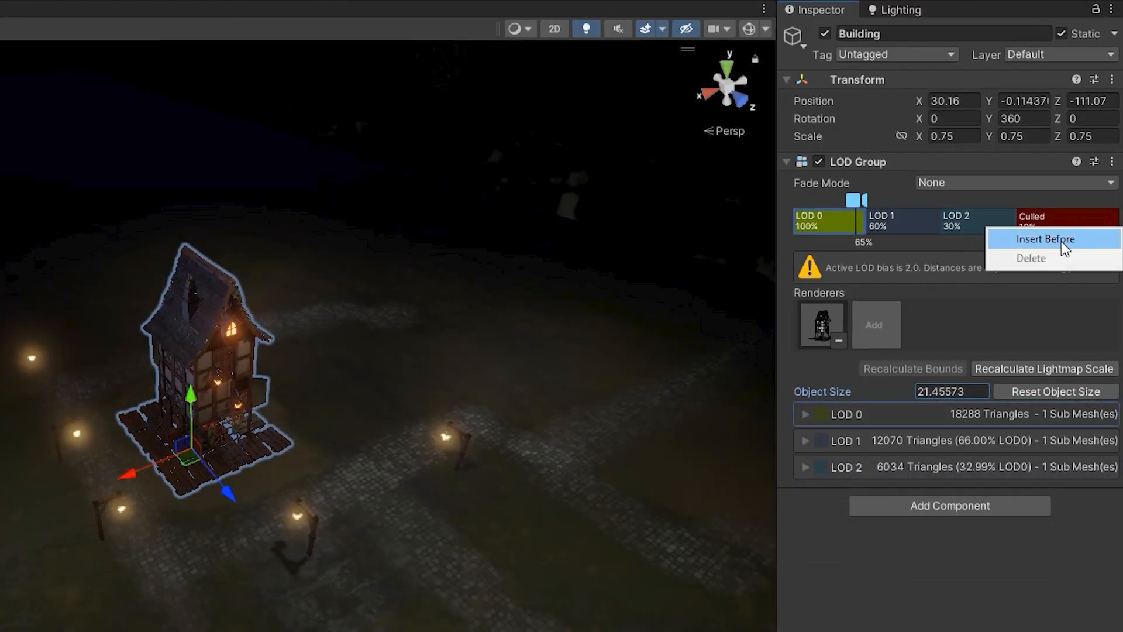
left_click(1046, 239)
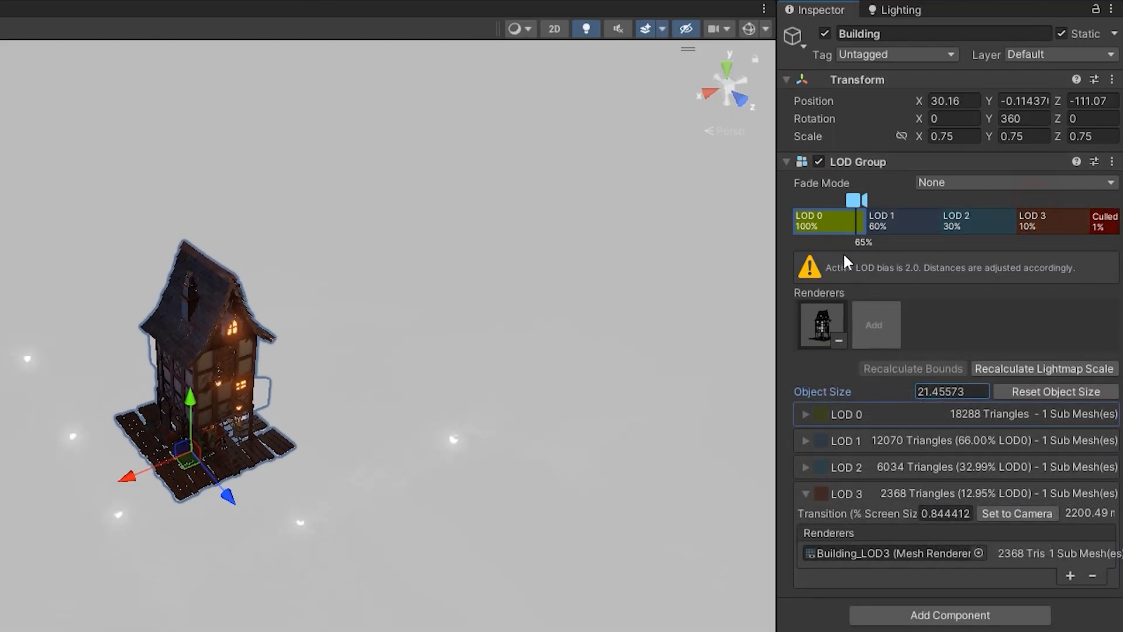
Retune the LOD 0/1/2 transition points so LOD 3 covers most of the distance range.
left_click_drag(859, 200, 875, 200)
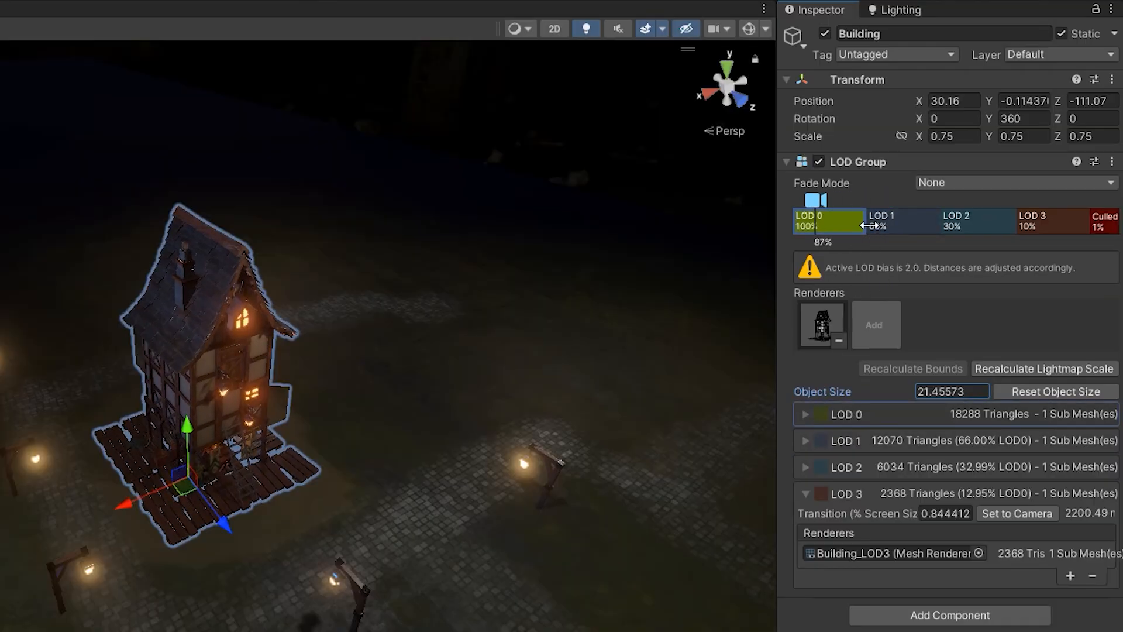
left_click_drag(867, 225, 830, 225)
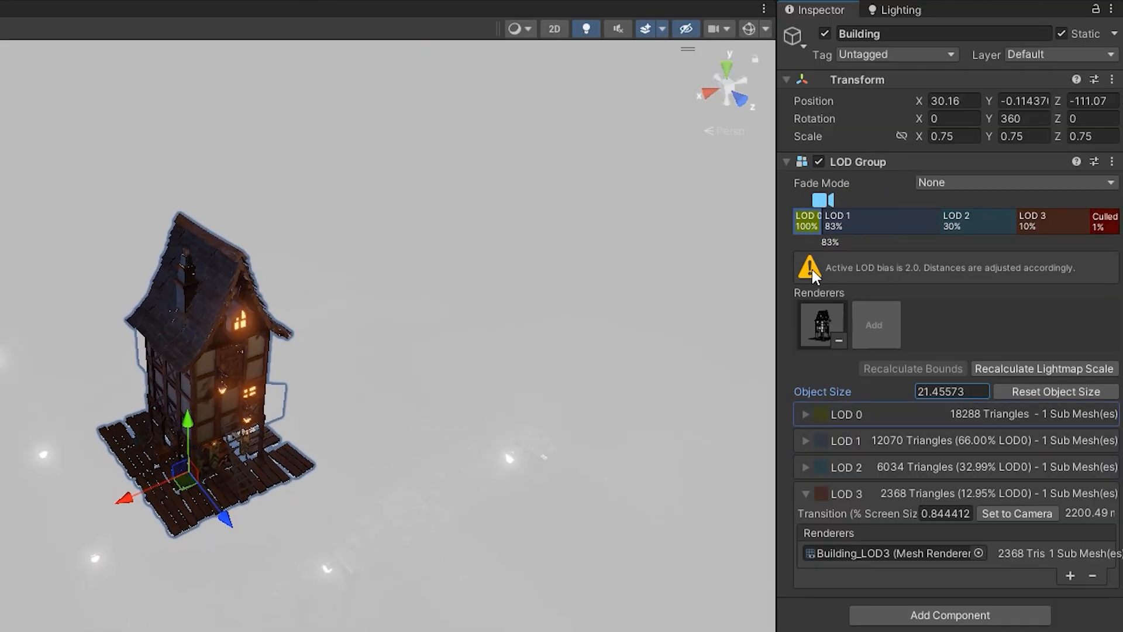
left_click_drag(824, 222, 813, 222)
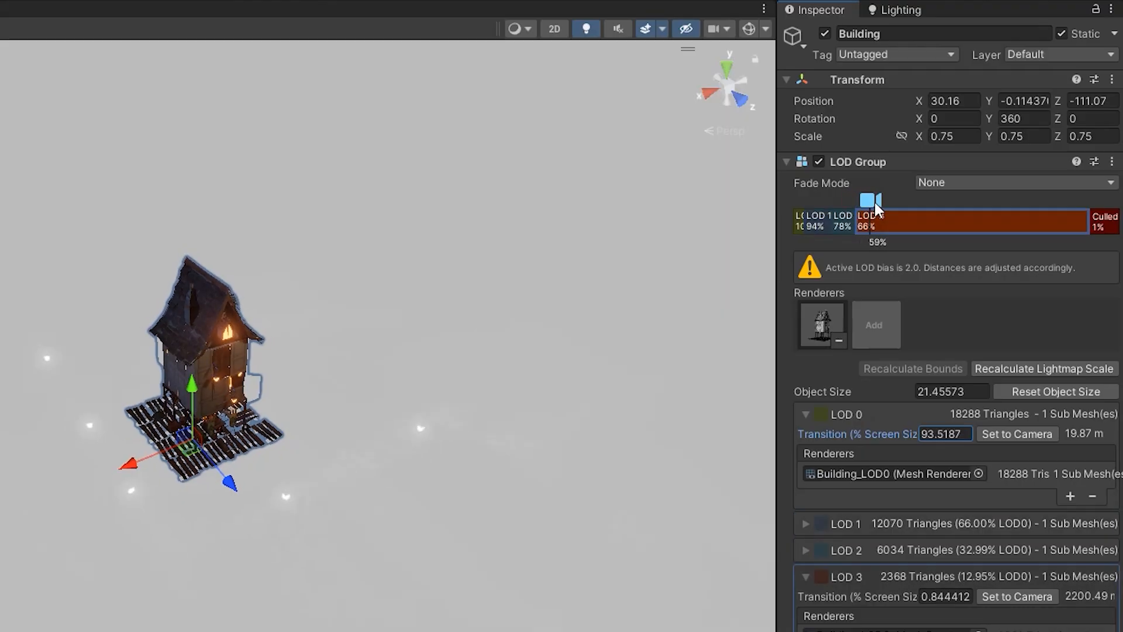
left_click_drag(870, 220, 845, 220)
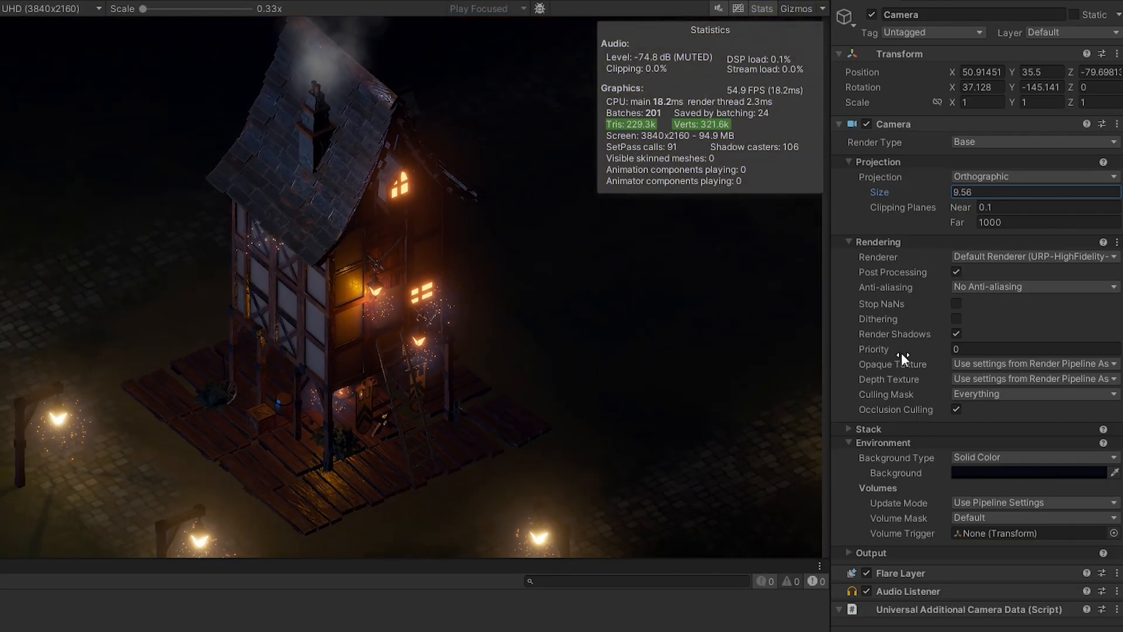
Set the Game view camera value to 46.76 to test the LODs with stats shown.
type("46.76")
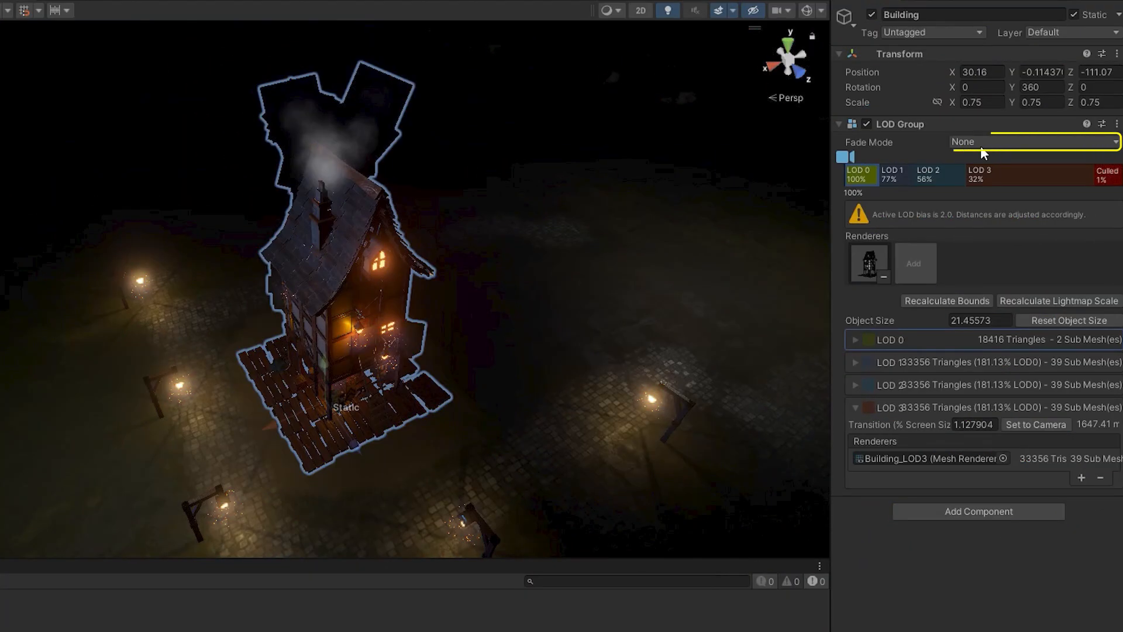
Set the LOD Group fade mode to Cross Fade with Animate Cross-fading enabled.
left_click(1031, 142)
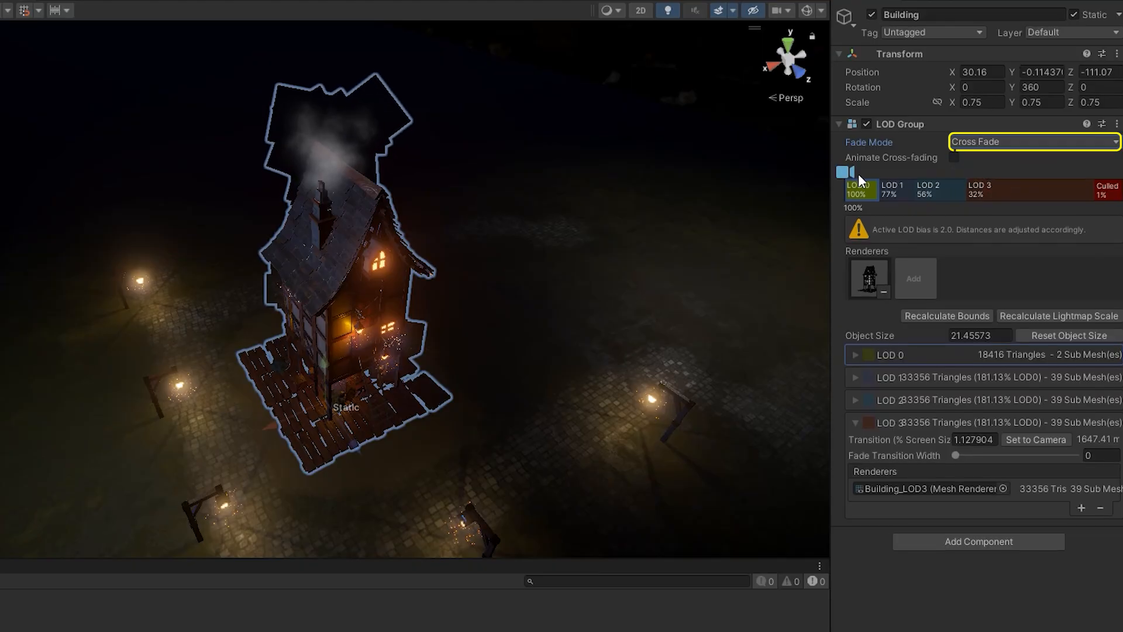
left_click(953, 158)
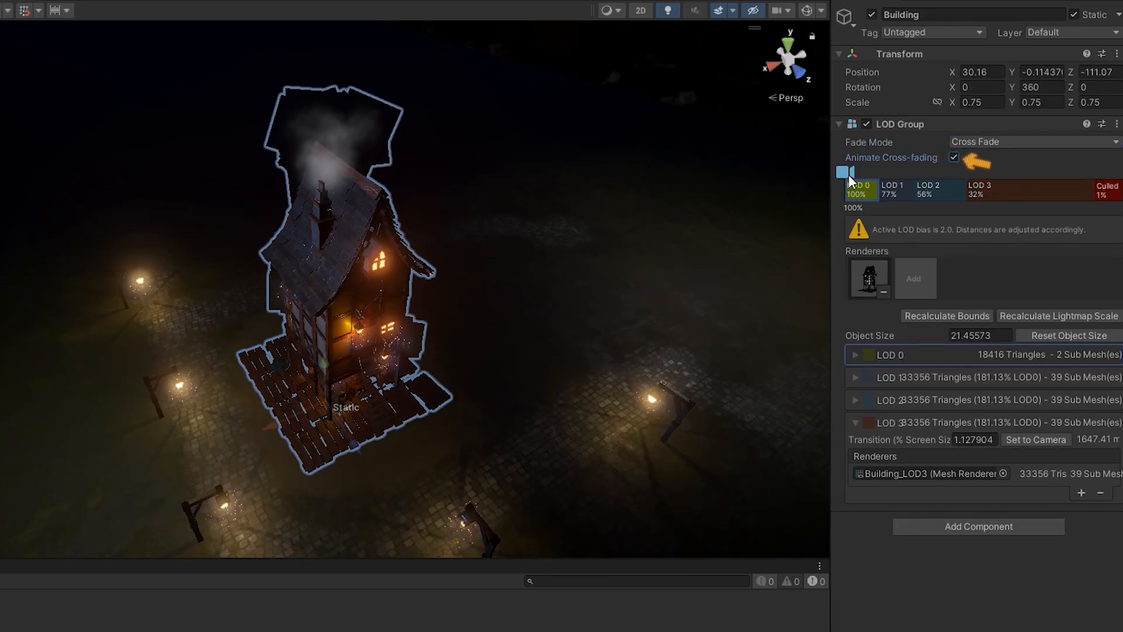